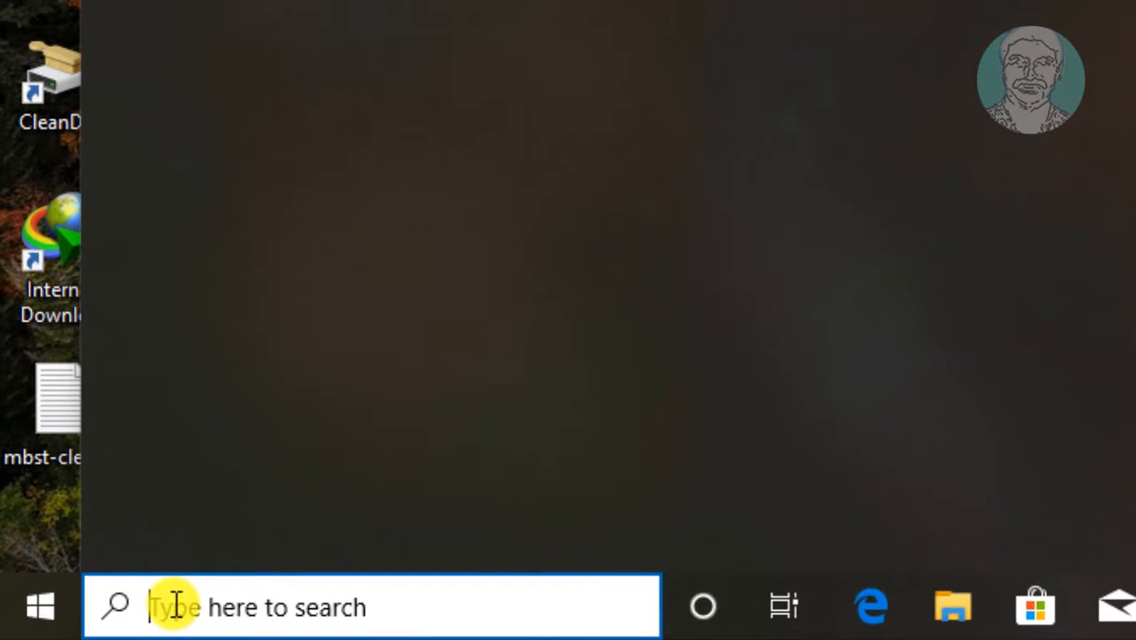
# Search for regedit and launch it as administrator, bringing up the UAC prompt
pyautogui.write('rege')
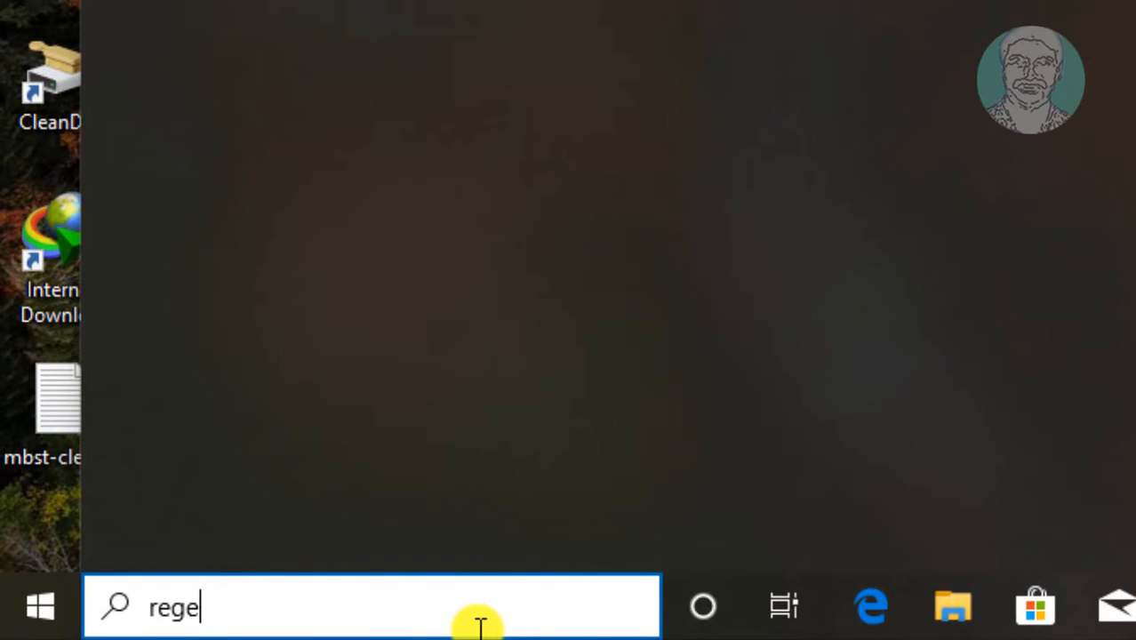
pyautogui.write('dit')
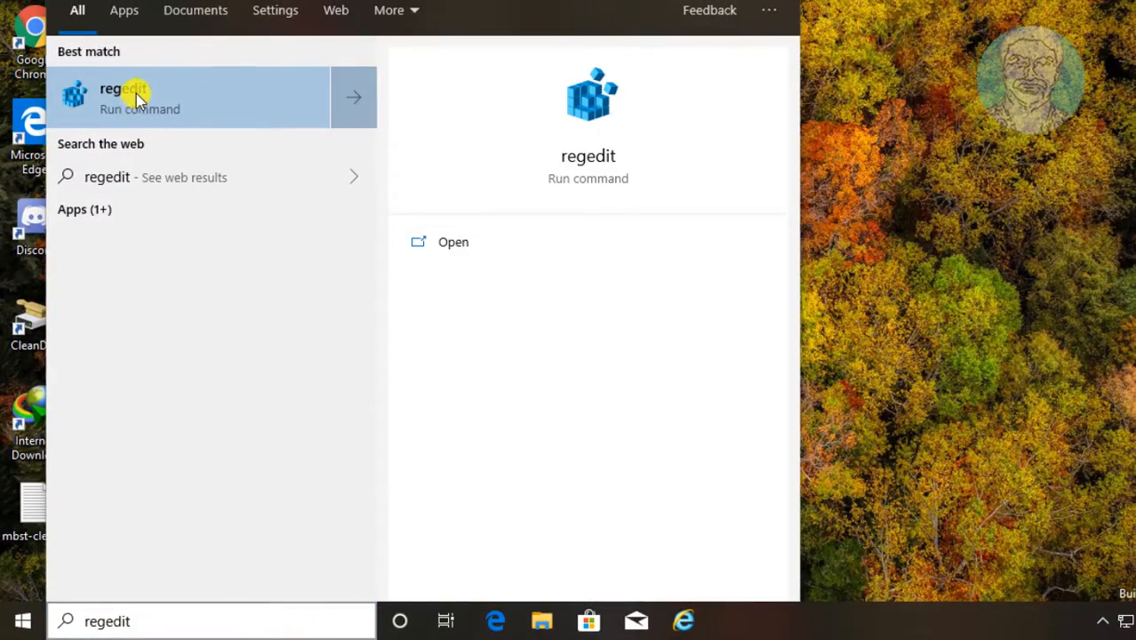
pyautogui.rightClick(115, 96)
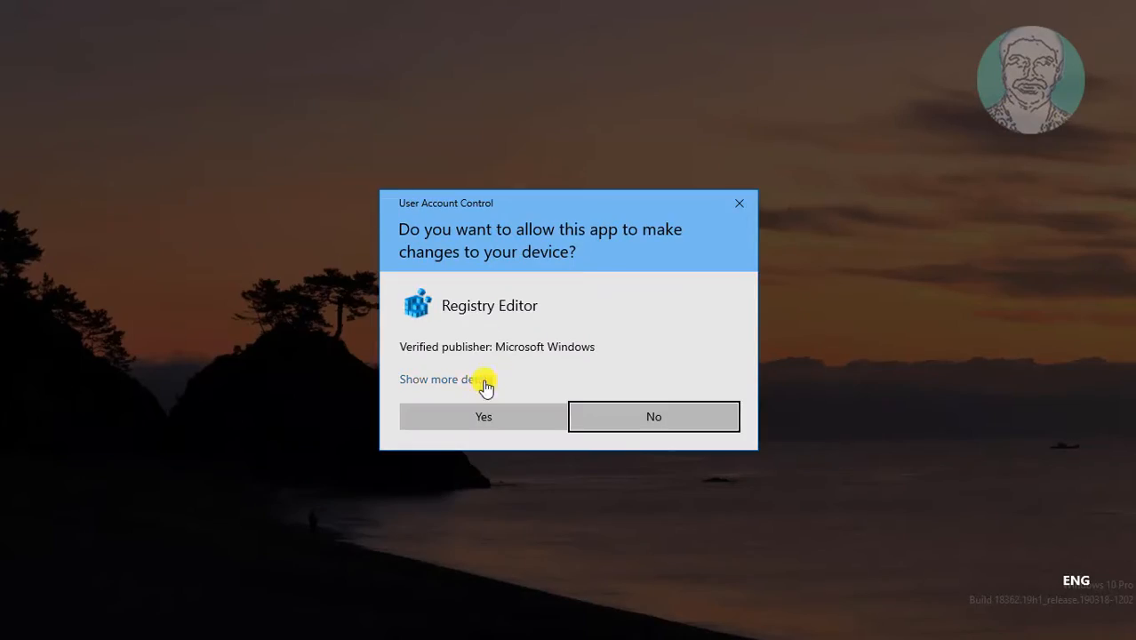
# Allow the prompt and navigate to HKEY_CURRENT_USER\Control Panel\Desktop, showing its values
pyautogui.click(484, 416)
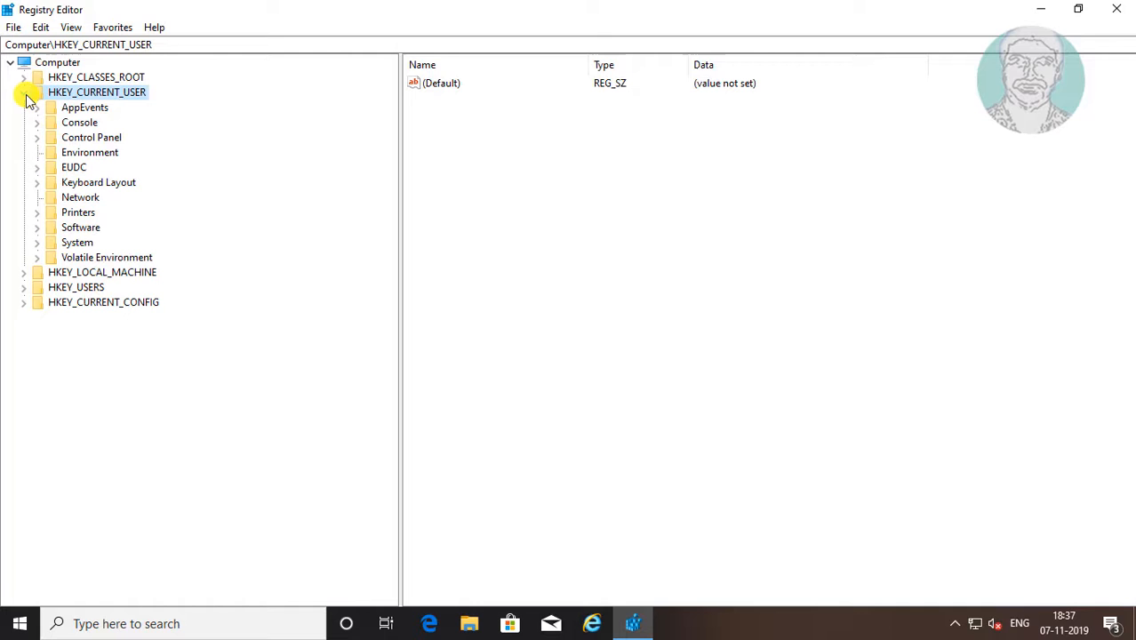
pyautogui.click(93, 136)
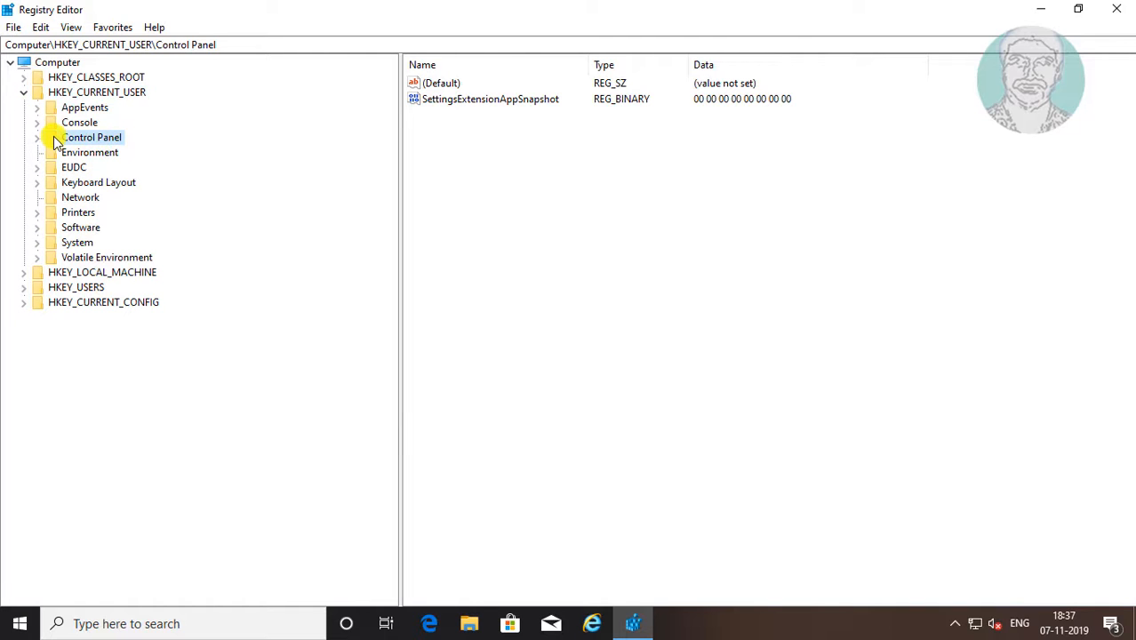
pyautogui.click(39, 137)
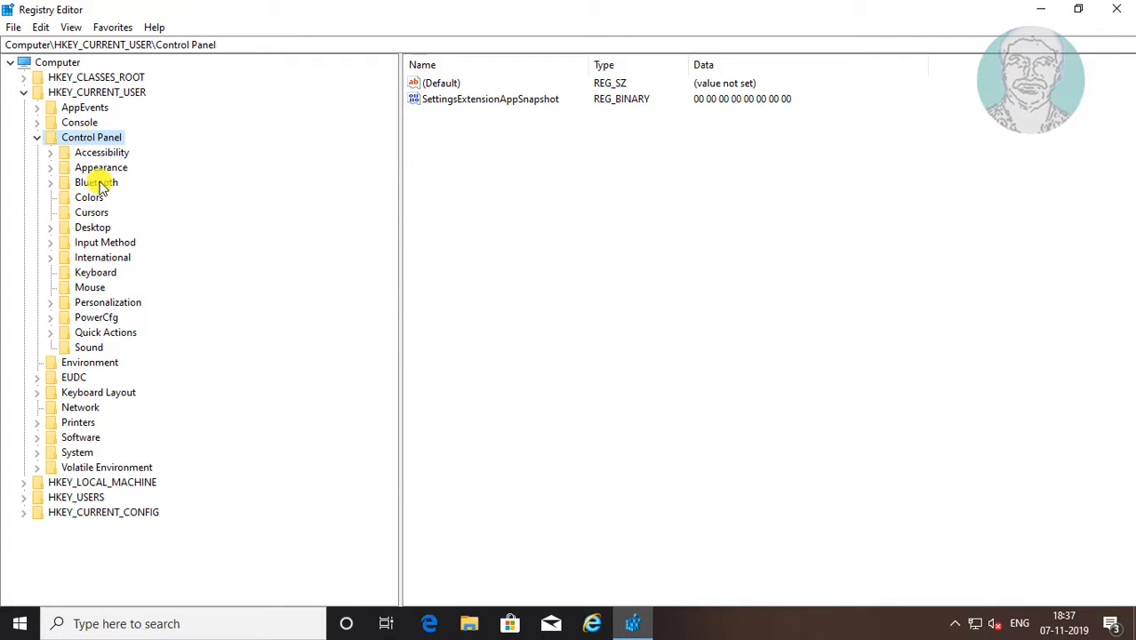
pyautogui.click(93, 227)
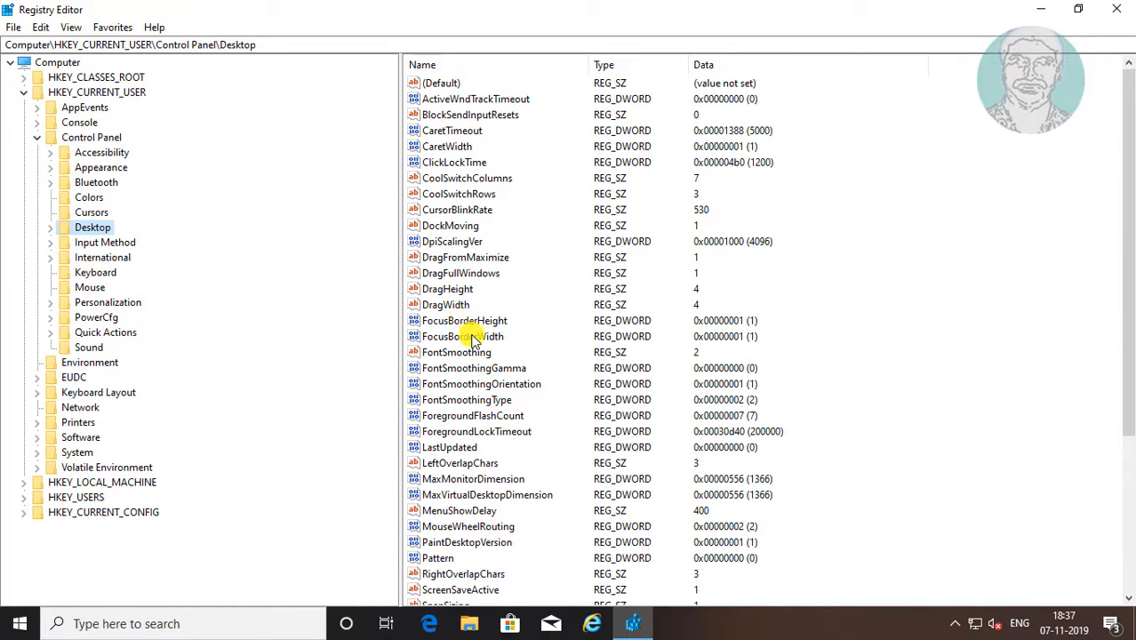
pyautogui.scroll(-3)
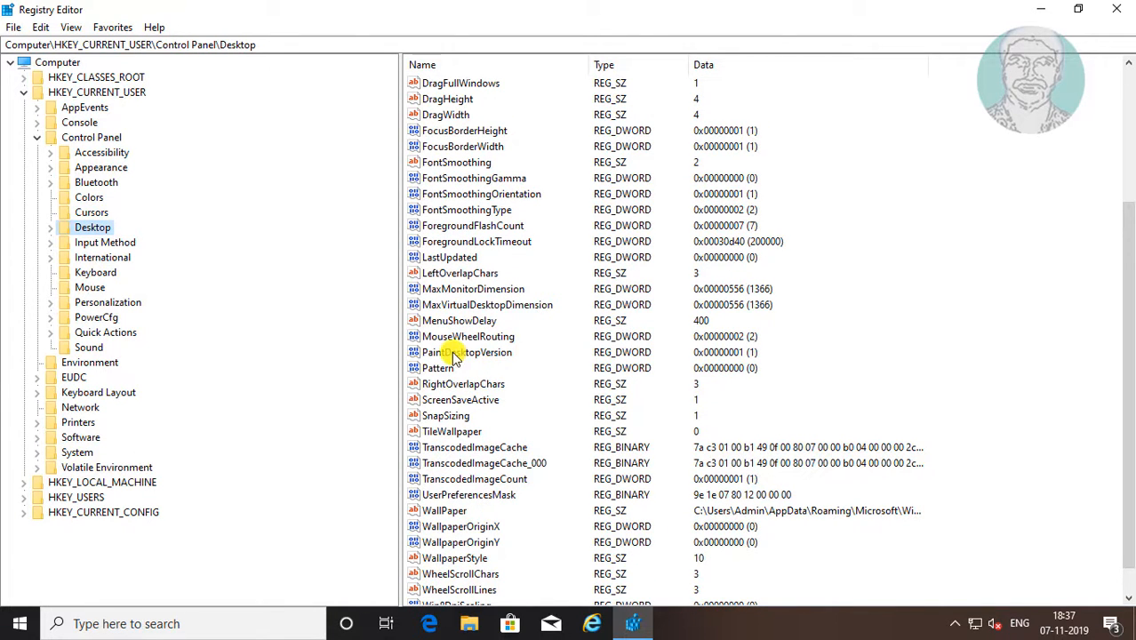
# Set PaintDesktopVersion's value data to 0 as a decimal and confirm
pyautogui.doubleClick(467, 352)
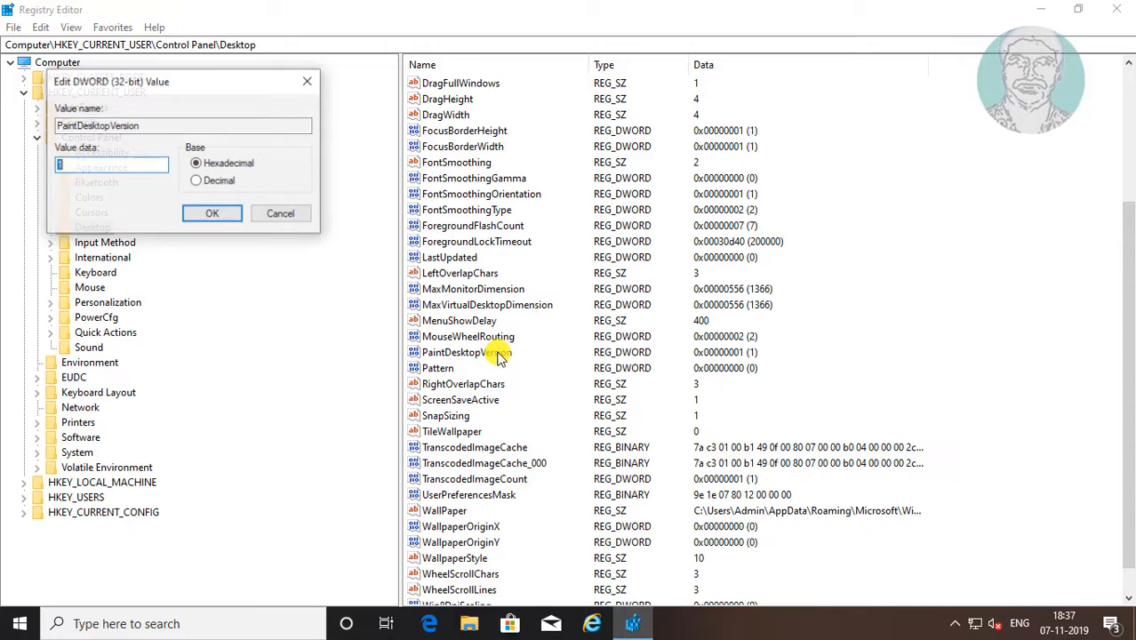
pyautogui.click(110, 166)
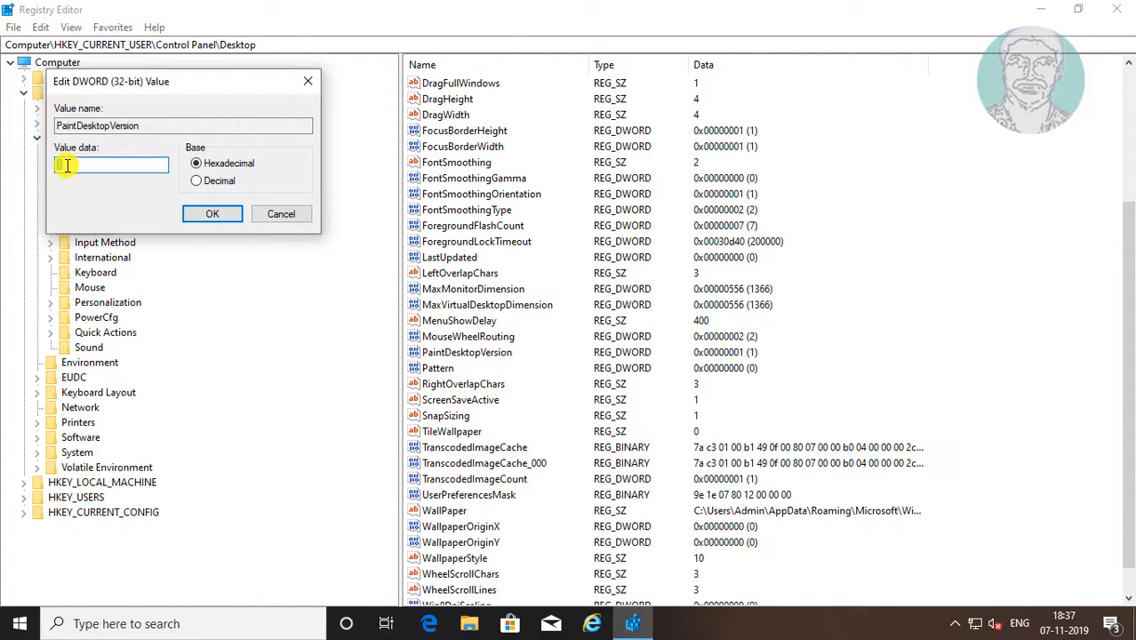
pyautogui.write('0')
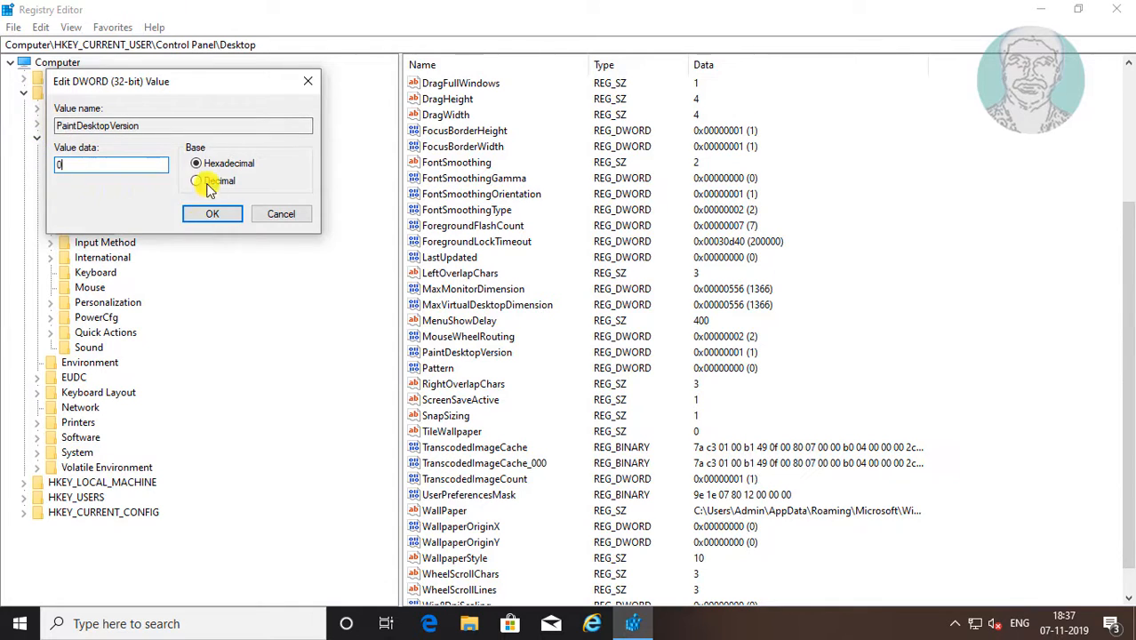
pyautogui.click(212, 213)
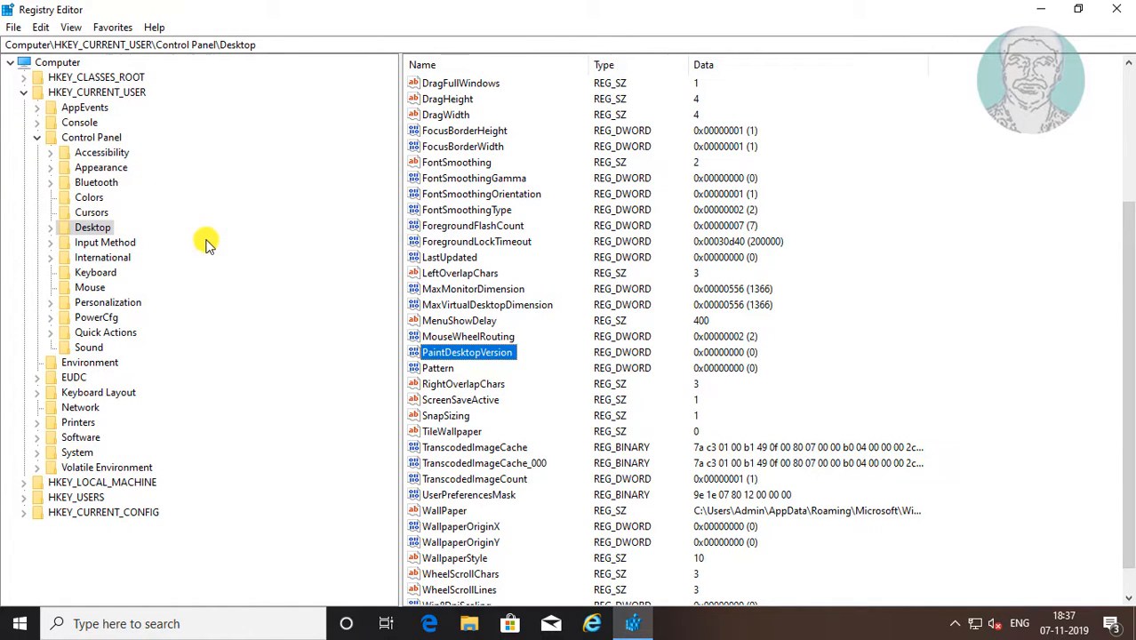
pyautogui.click(23, 93)
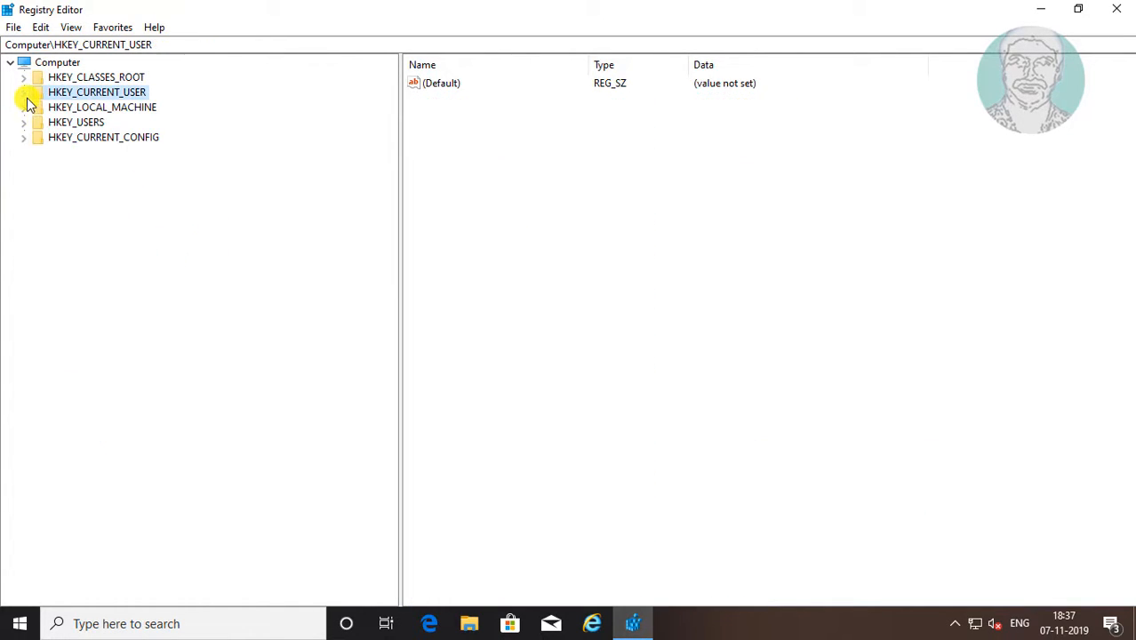
# Close Registry Editor and restart Windows from the Start menu's power options
pyautogui.click(1116, 9)
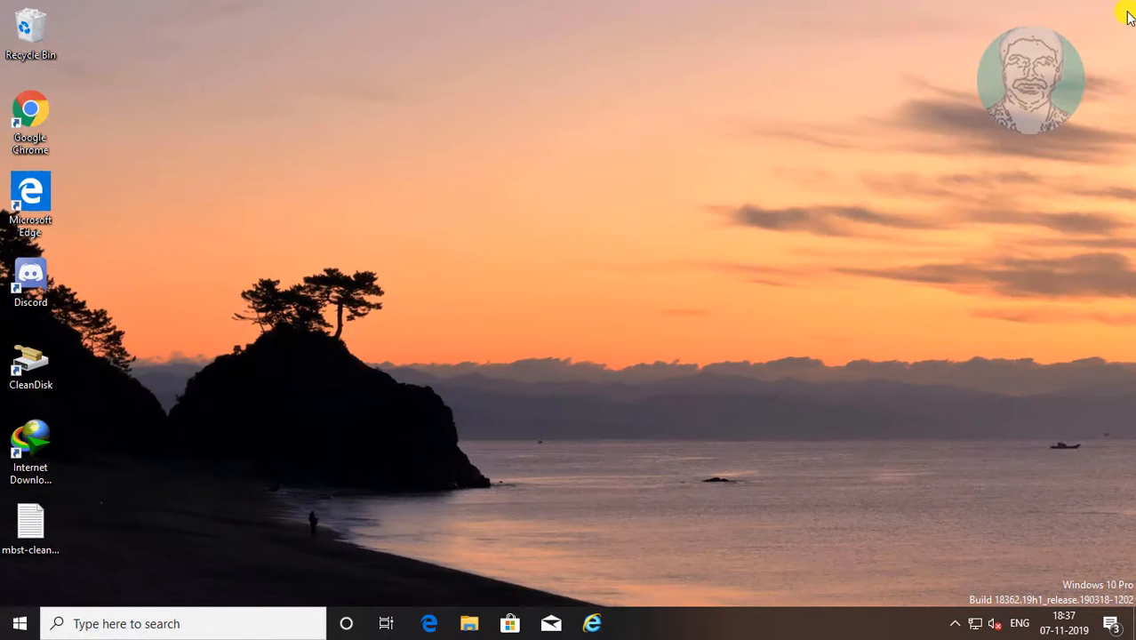
pyautogui.moveTo(19, 622)
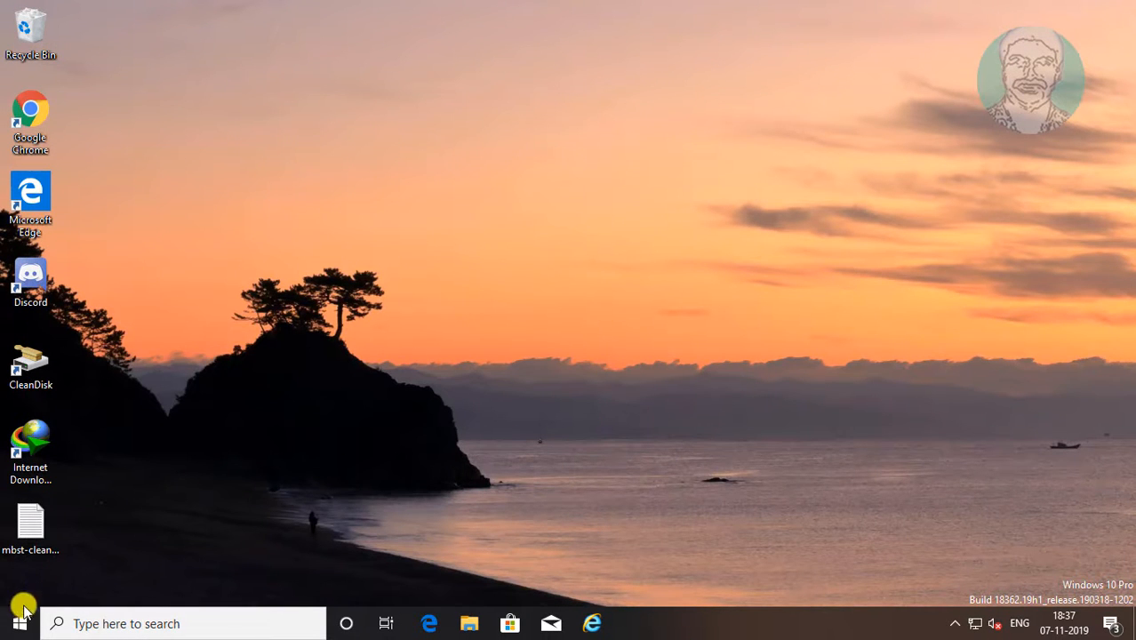
pyautogui.click(18, 622)
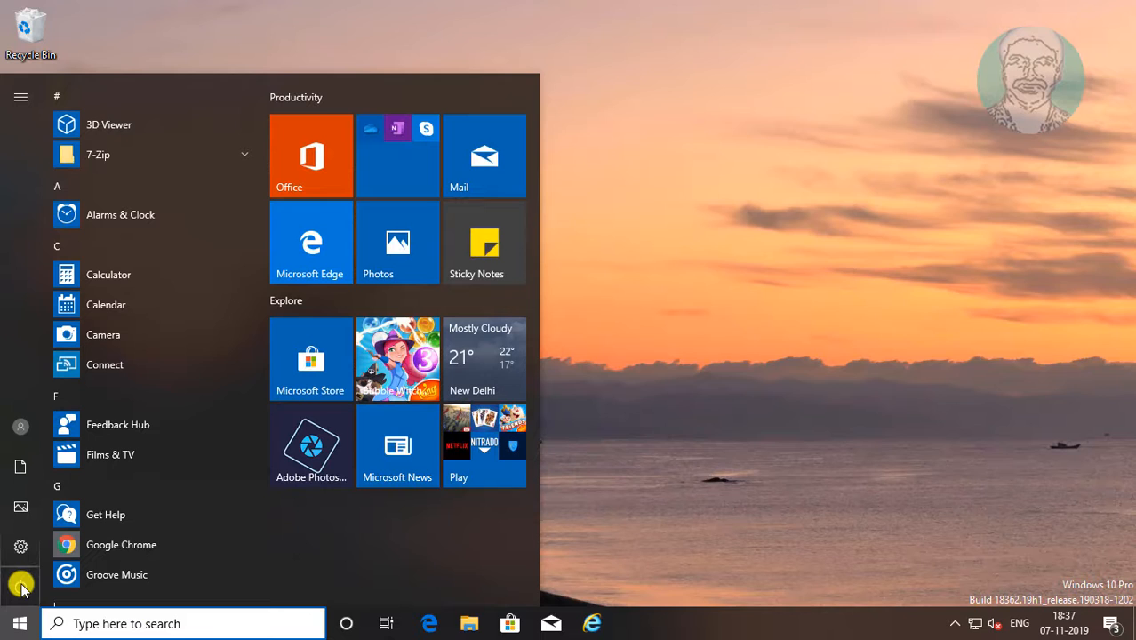
pyautogui.click(21, 548)
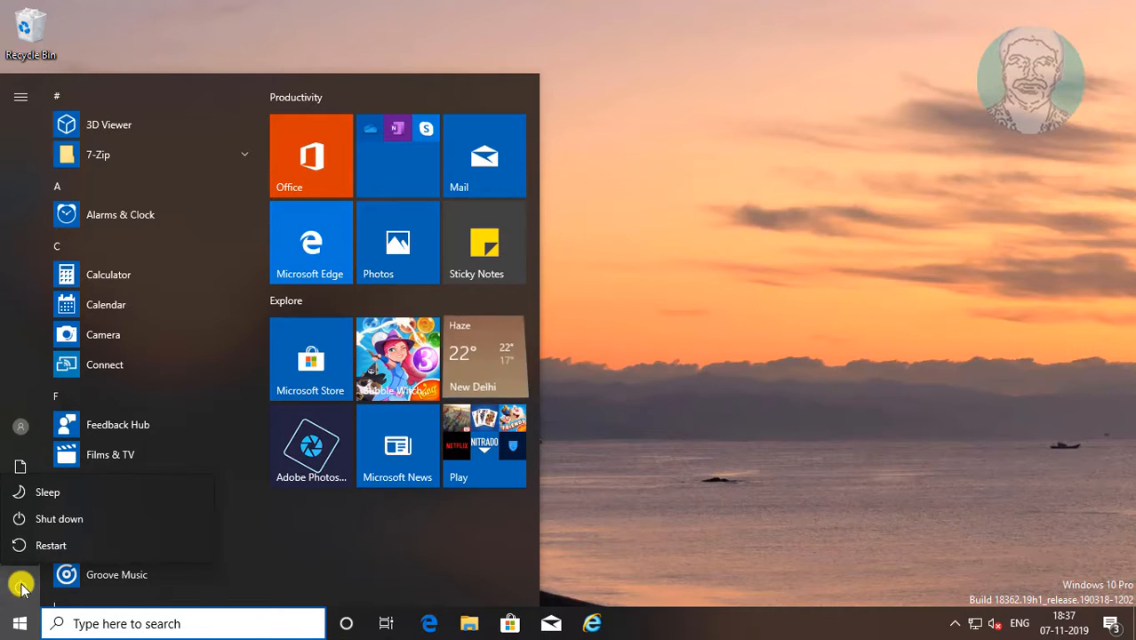
pyautogui.click(50, 543)
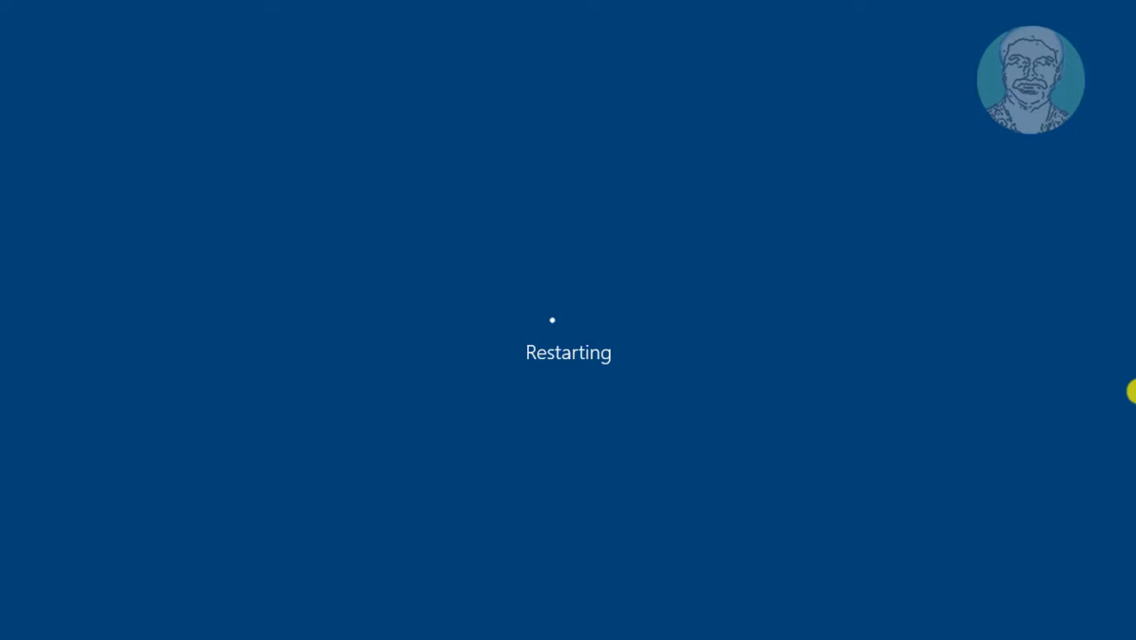